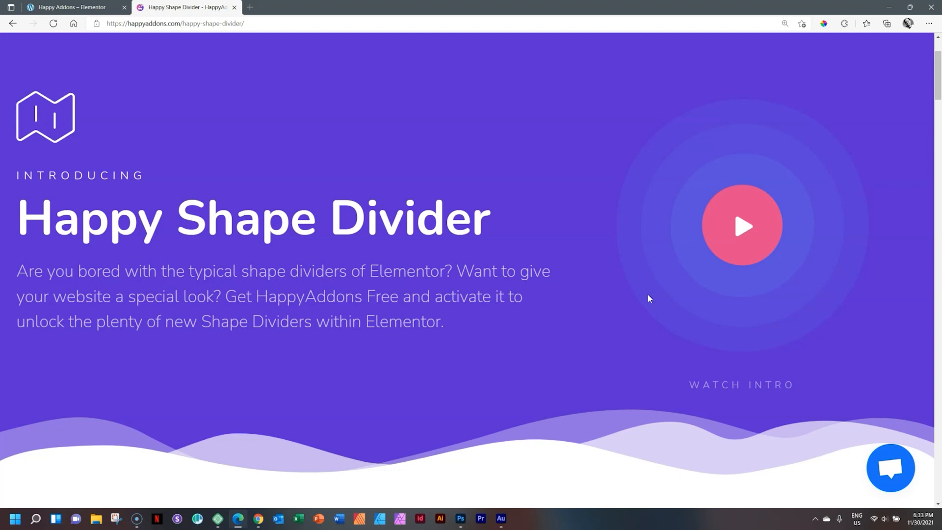
mouse_move(926, 100)
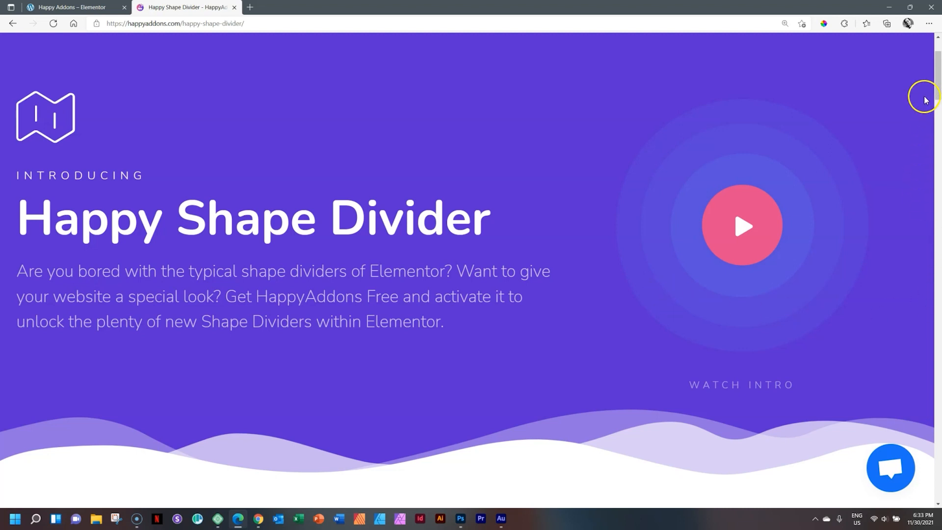
Launch the Elementor editor for the Modern Shop homepage from the admin bar.
scroll(down, 3)
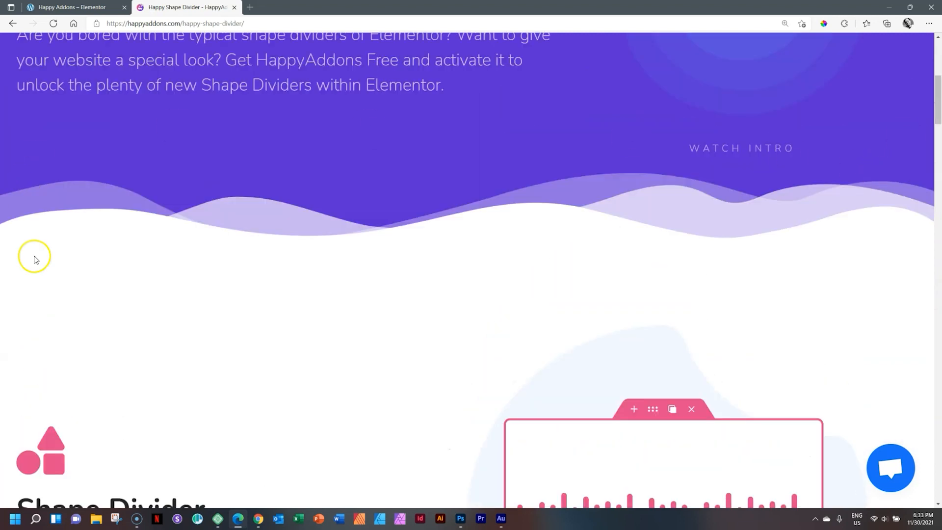
scroll(down, 3)
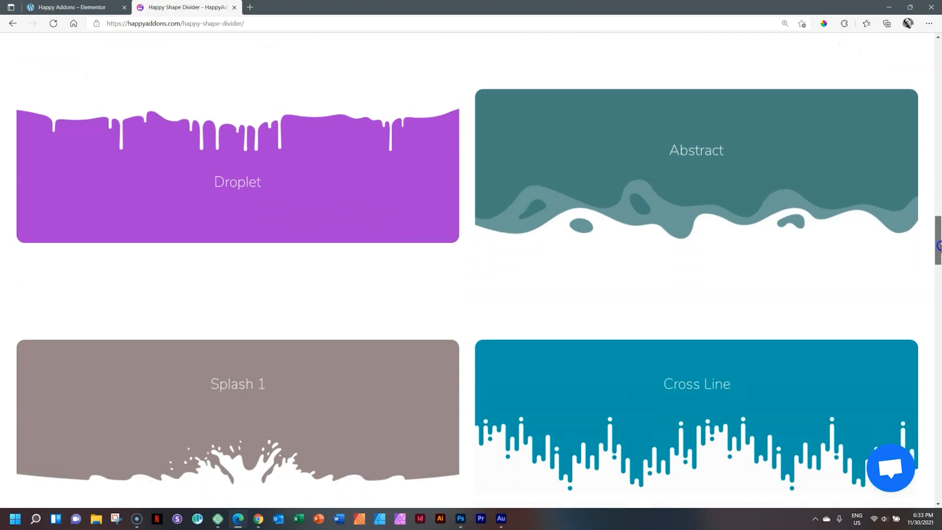
scroll(down, 3)
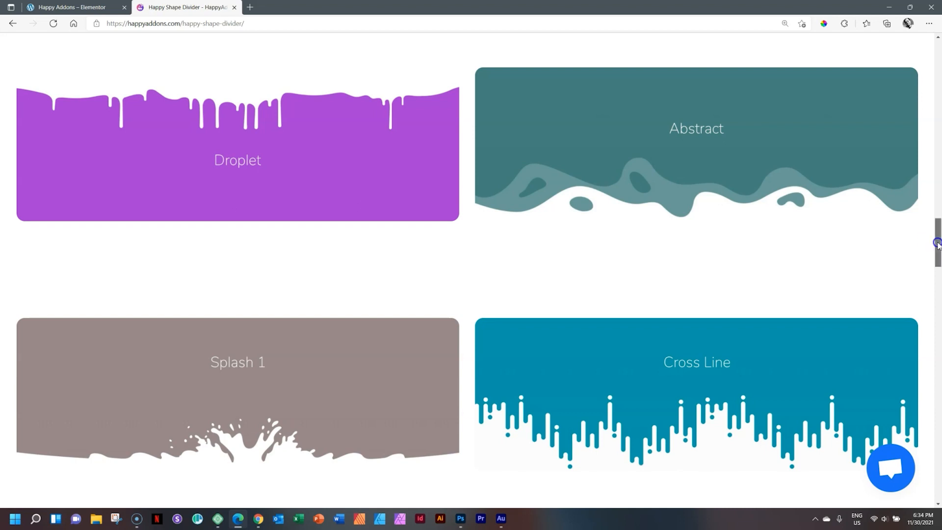
scroll(up, 3)
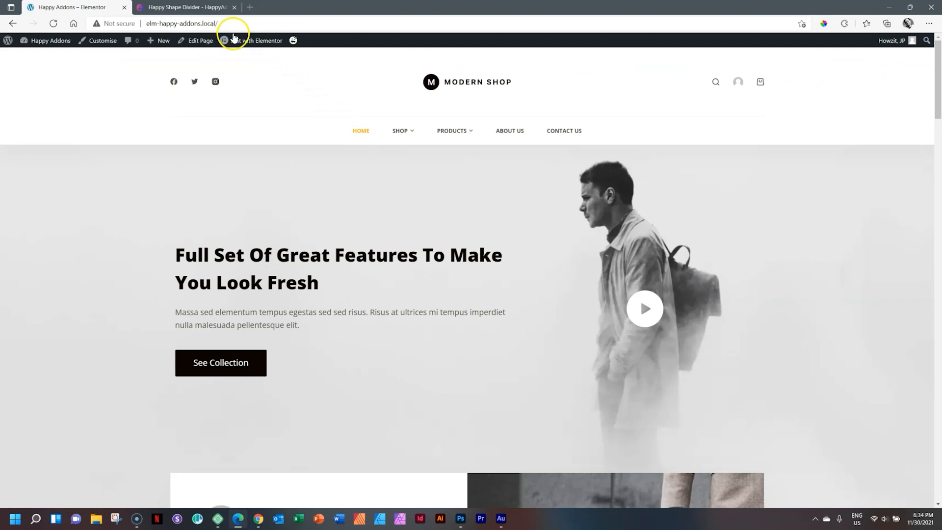
click(255, 40)
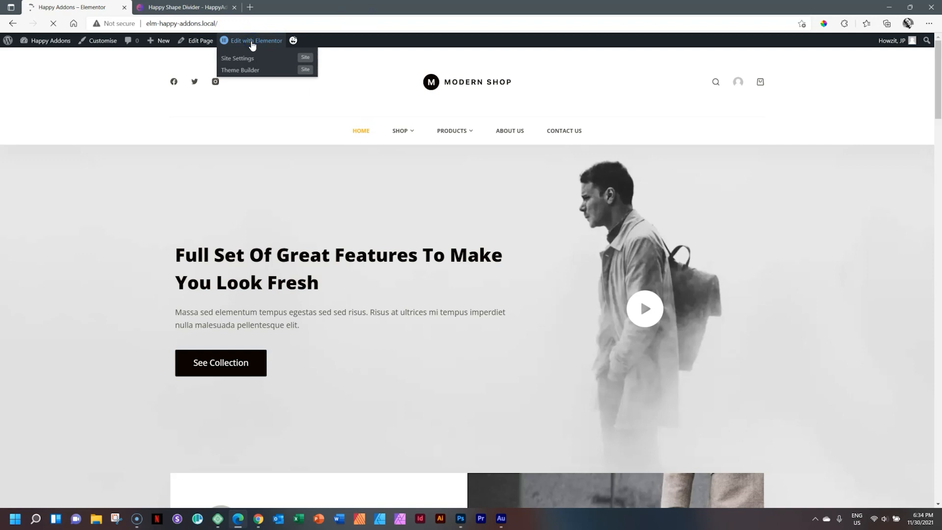
click(255, 41)
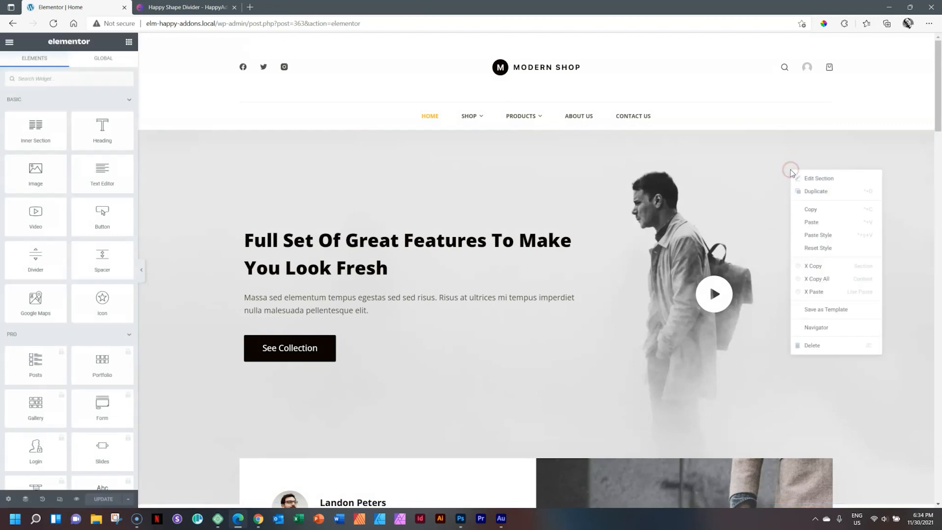
Add a Mountains shape divider to the hero section's top edge via its Style settings.
click(818, 178)
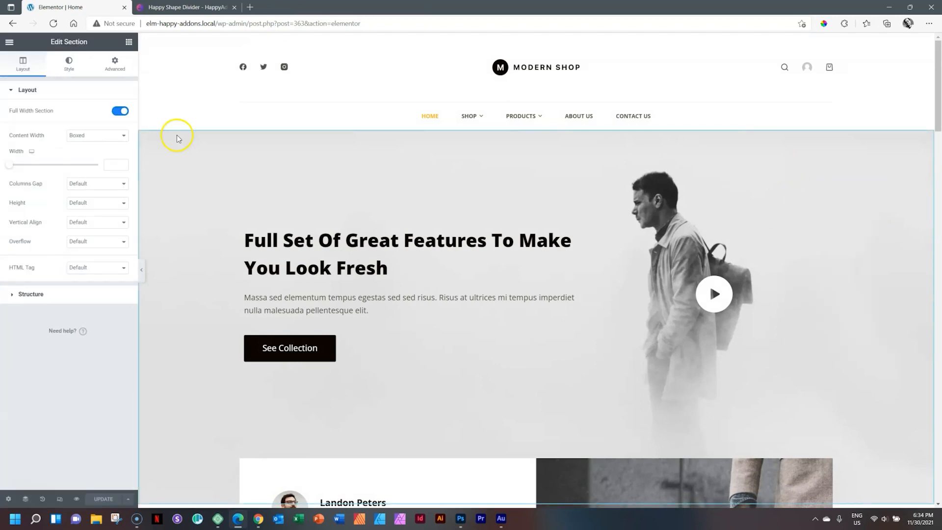
click(69, 63)
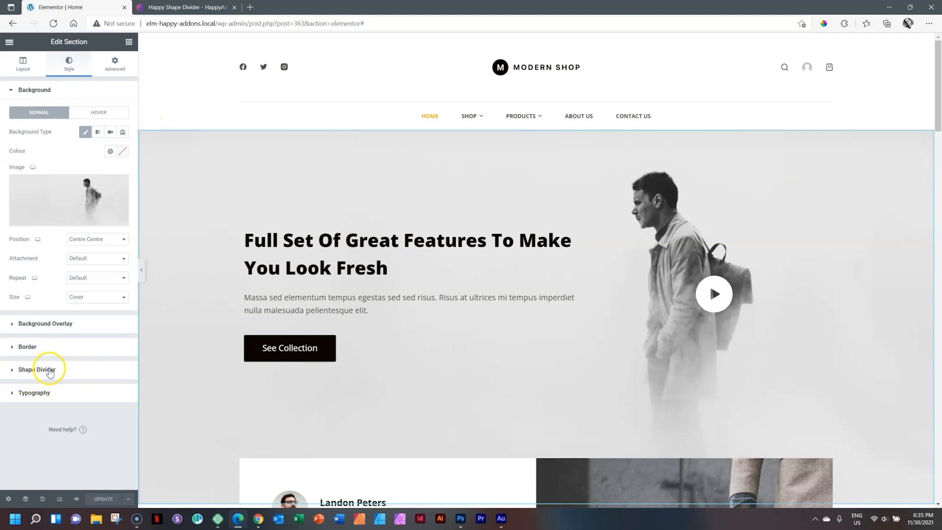
click(37, 370)
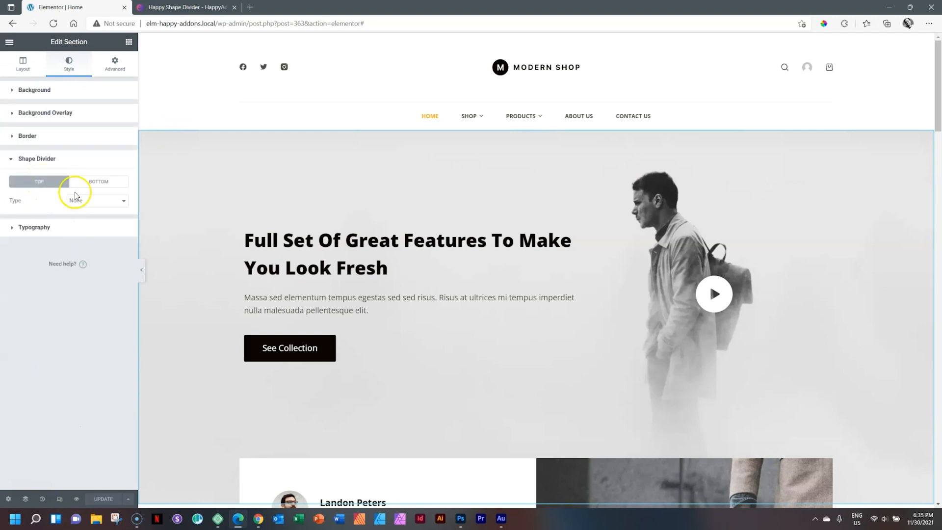
click(96, 200)
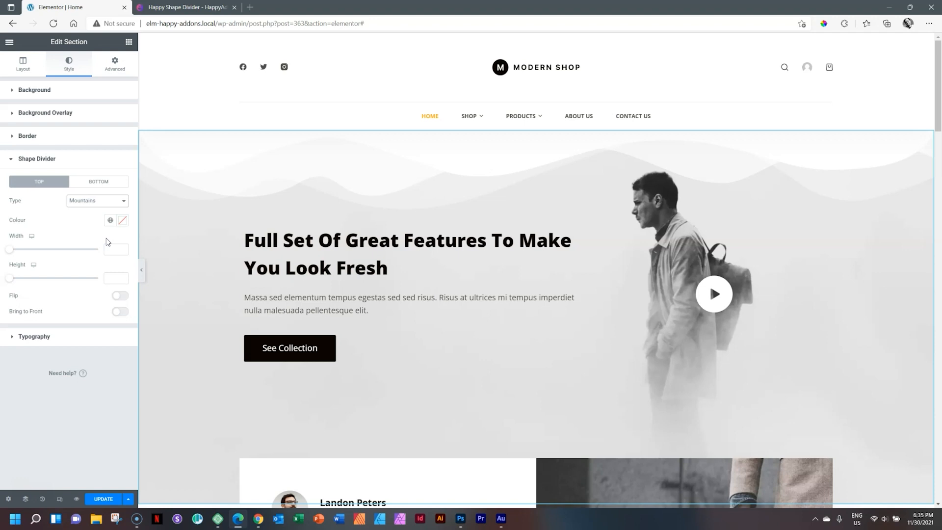
Swap the top divider type from Mountains to the Happy Shapes Abstract Web style.
click(97, 200)
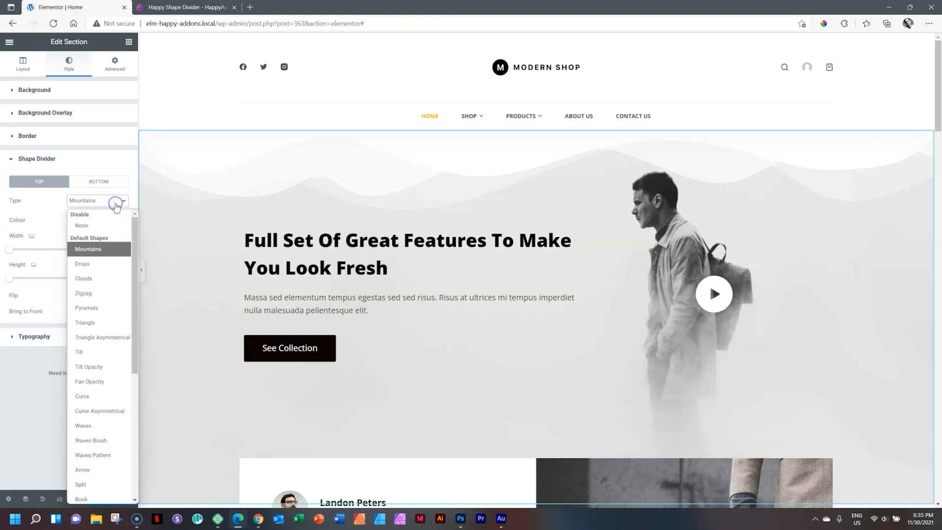
scroll(down, 3)
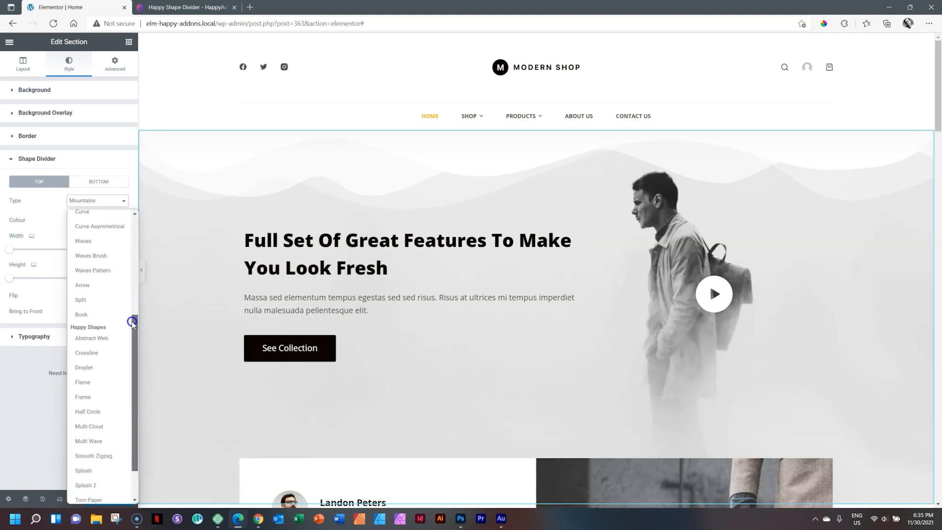
scroll(down, 3)
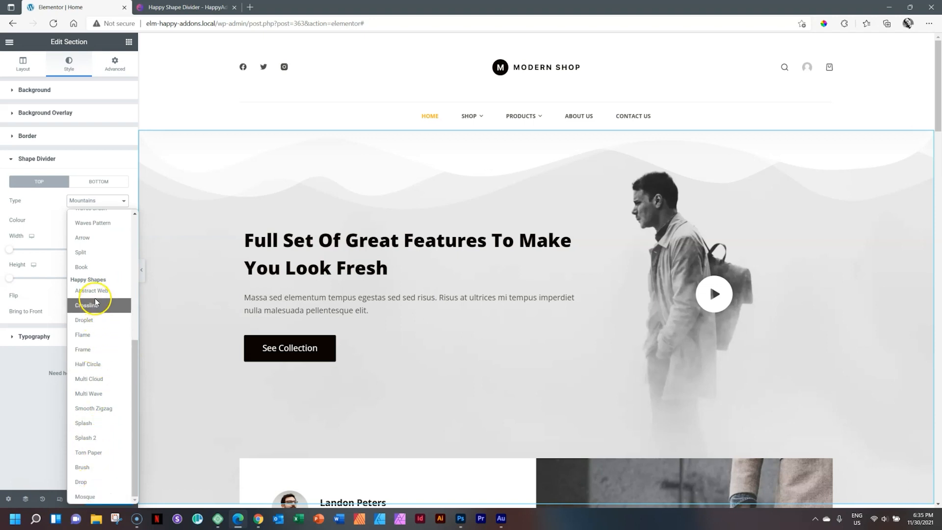
mouse_move(91, 291)
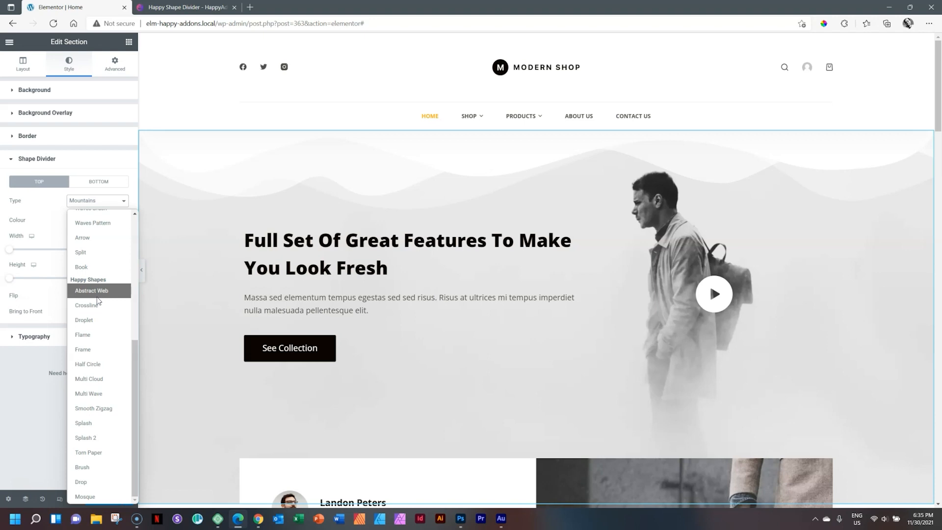
click(91, 291)
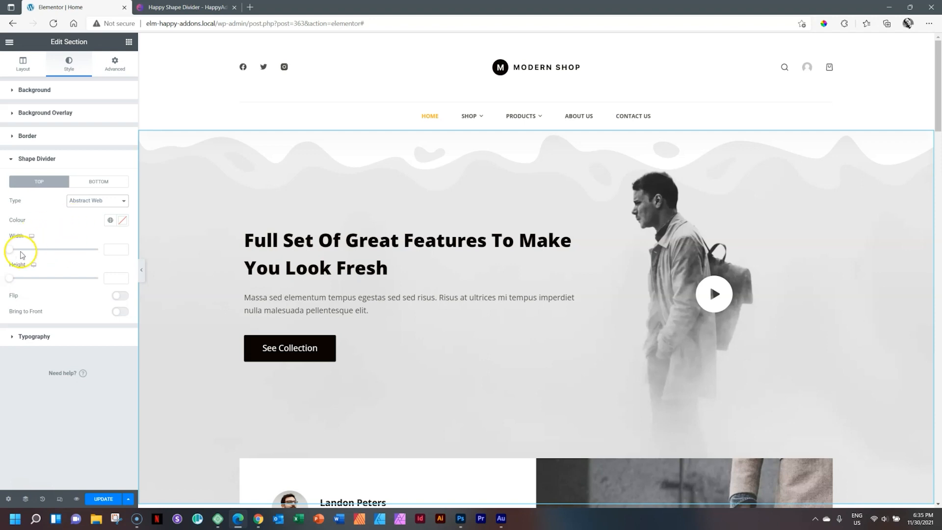
Adjust the Abstract Web divider's width and height, switch on Flip and reach its colour settings.
drag(11, 249, 58, 249)
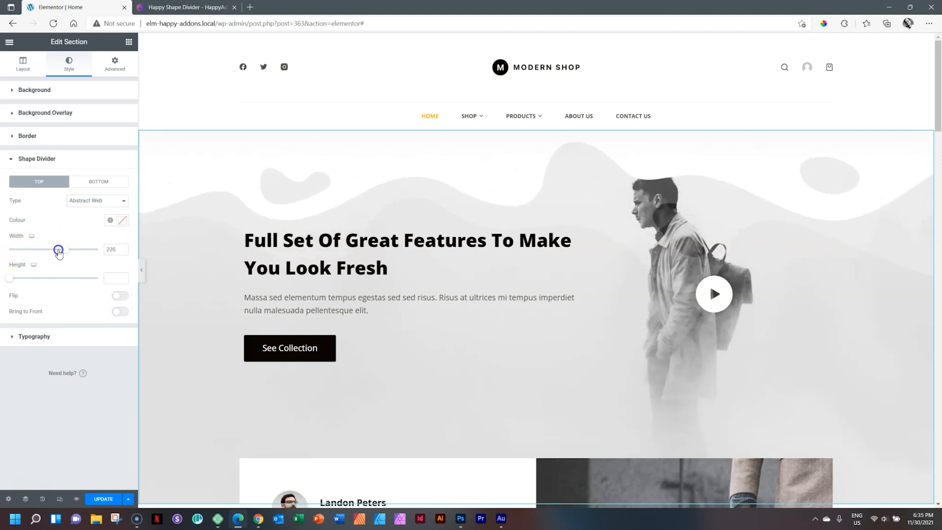
drag(58, 249, 20, 252)
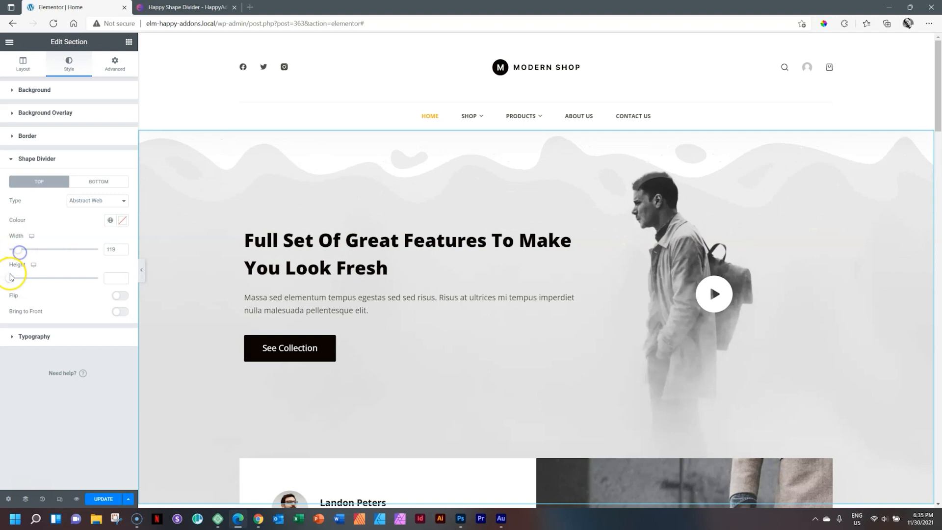
drag(20, 277, 42, 278)
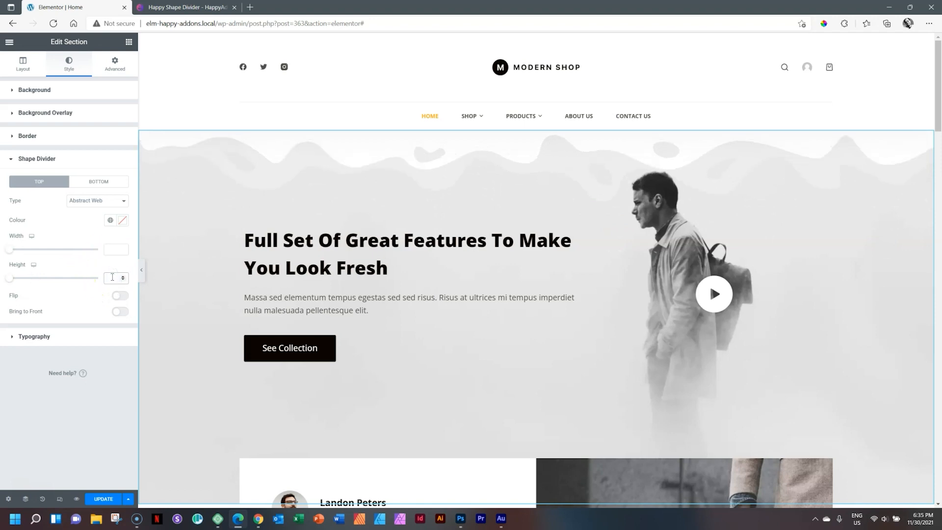
click(119, 296)
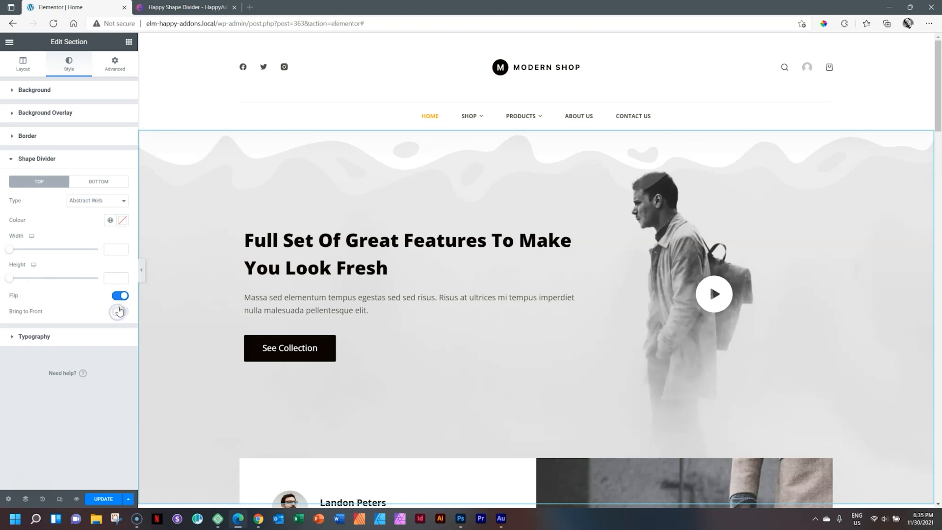
click(111, 224)
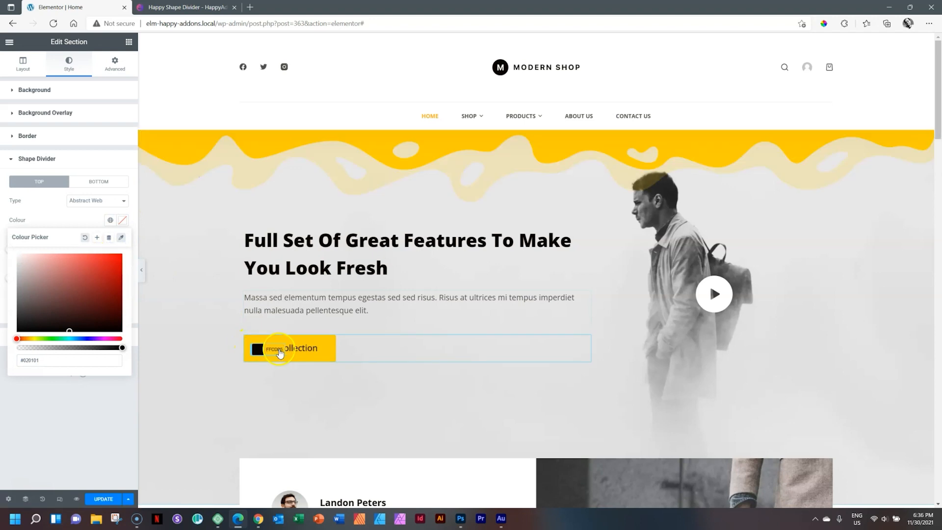
click(280, 351)
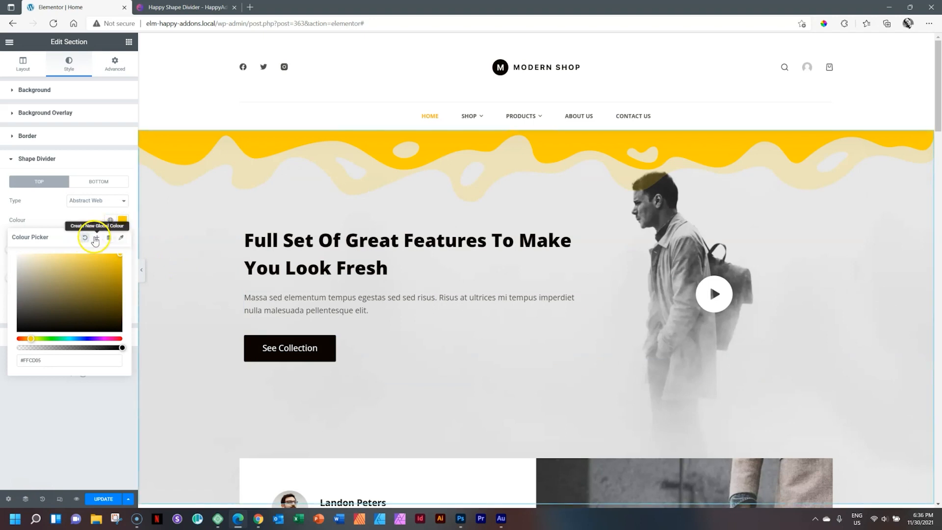
click(122, 223)
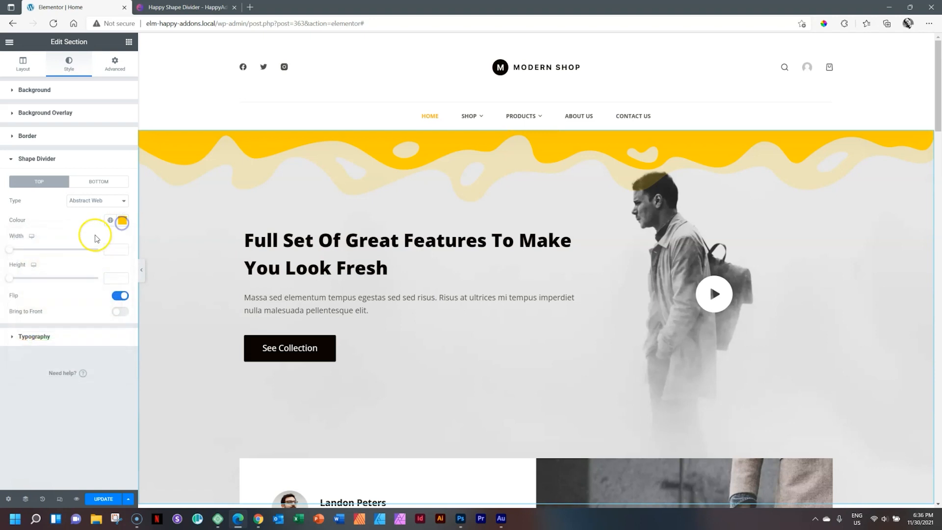
click(122, 223)
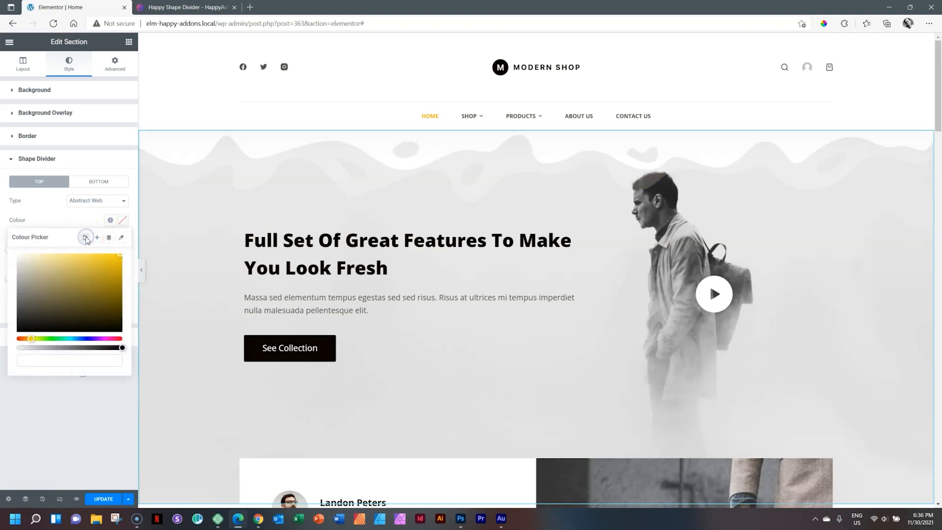
click(96, 200)
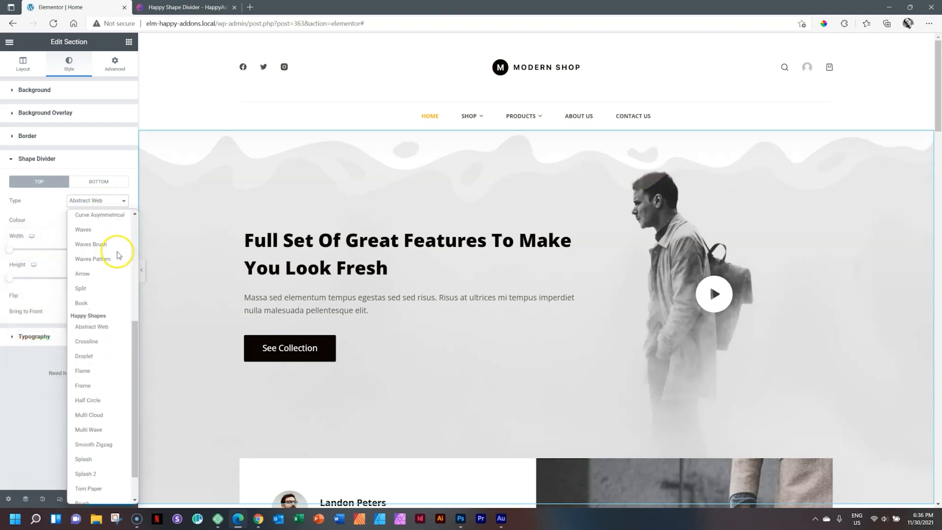
Try the Crossline, Droplet and Half Circle shapes on the hero's top divider.
click(87, 341)
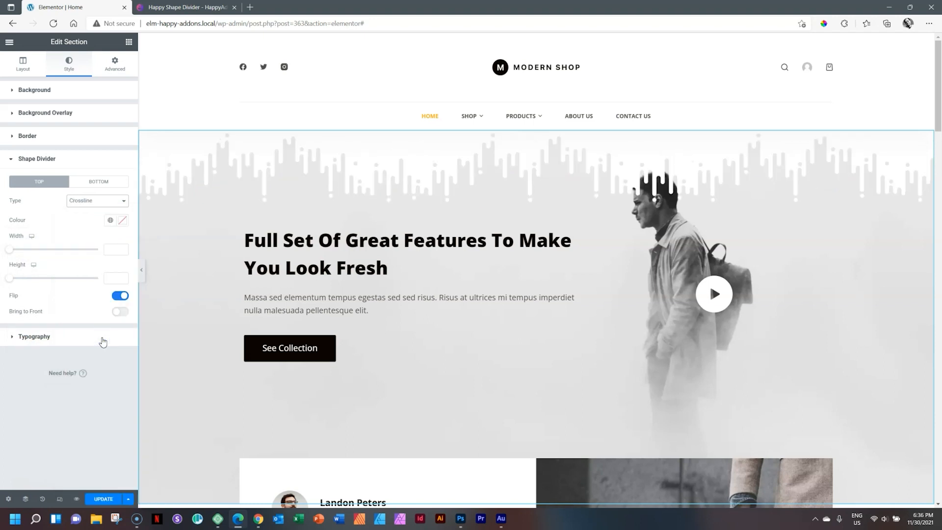
click(97, 201)
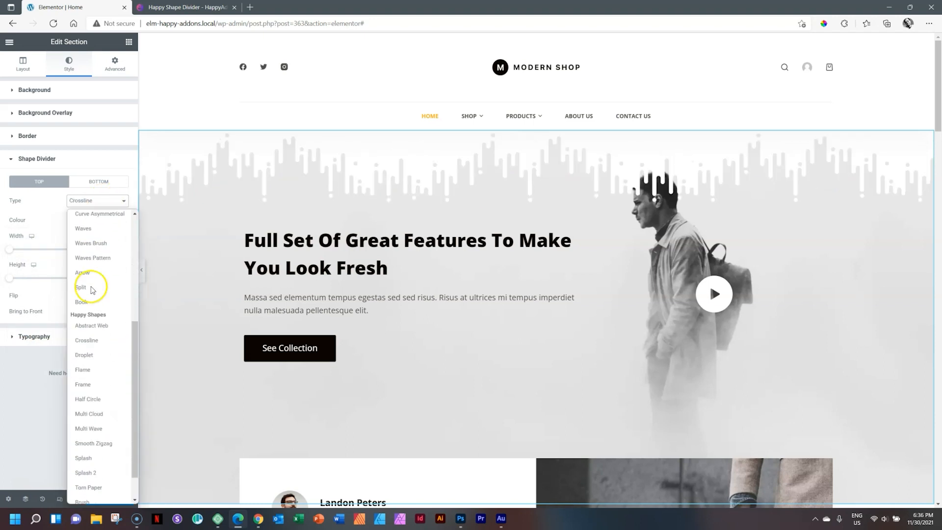
click(83, 355)
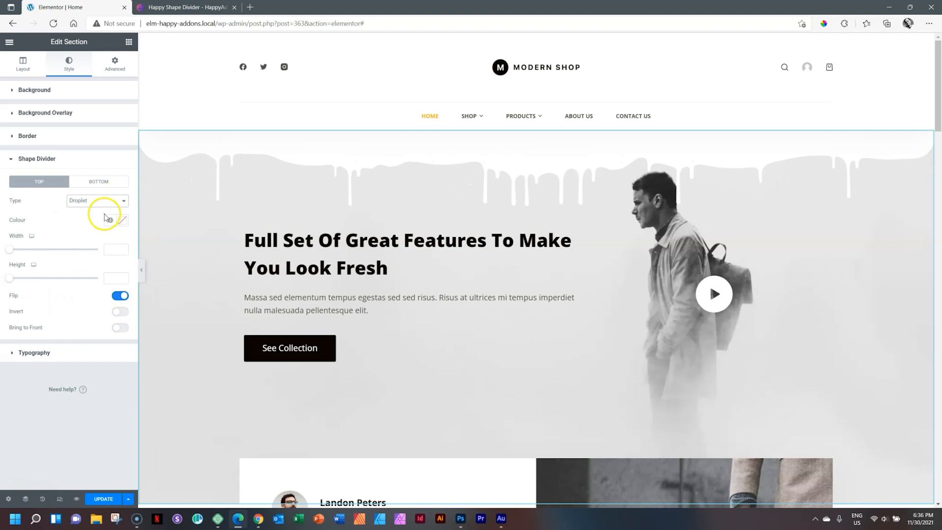
click(97, 200)
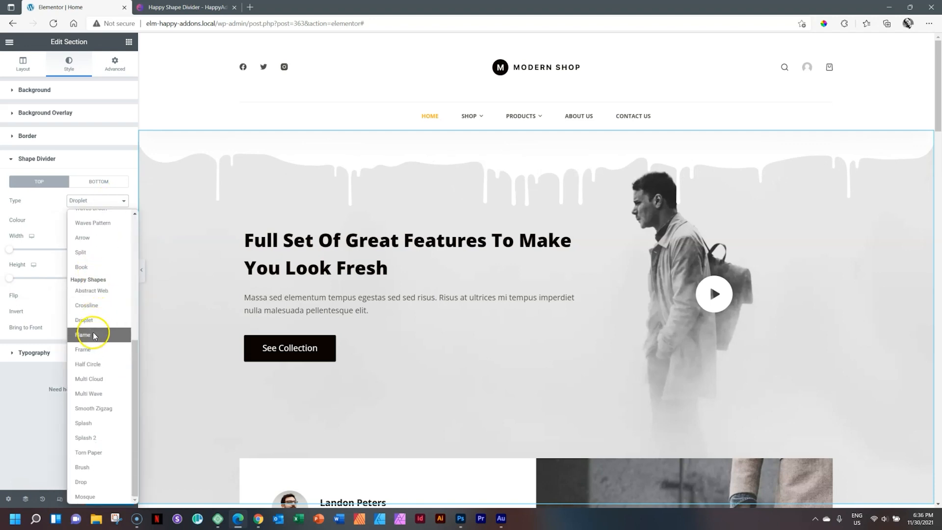
click(93, 335)
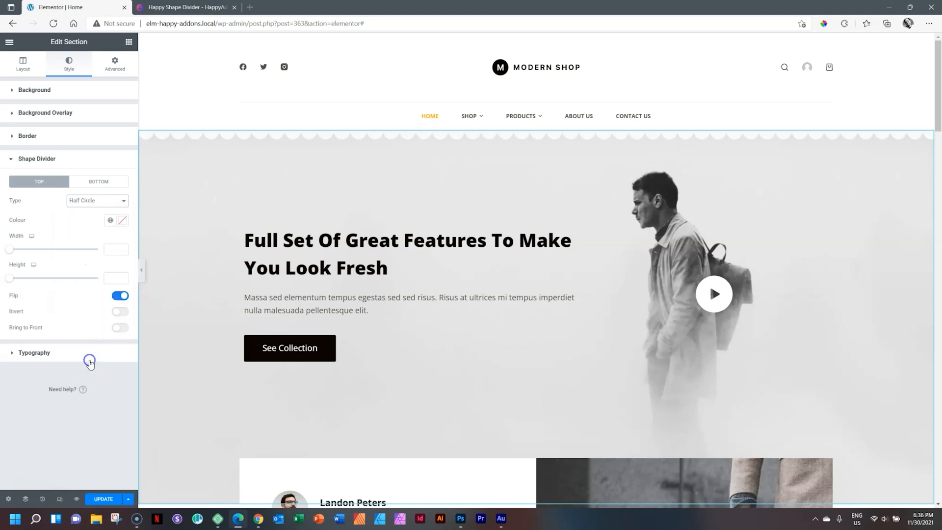
click(97, 200)
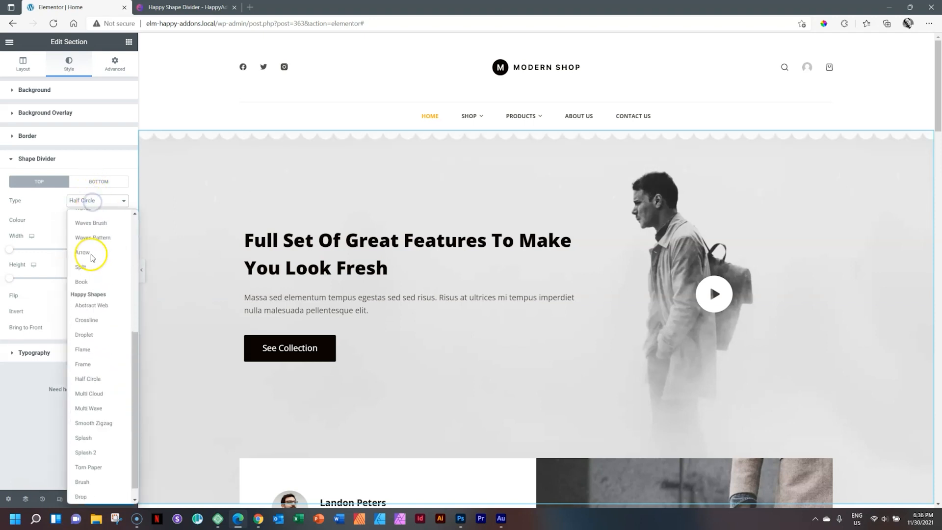
Try Multi Cloud and Multi Wave, then settle on the Smooth Zigzag divider shape.
click(89, 393)
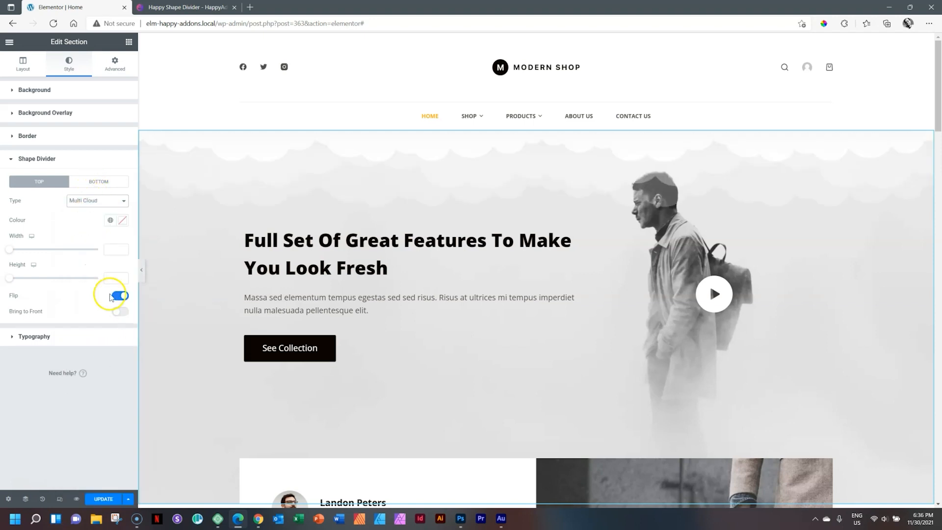
click(96, 200)
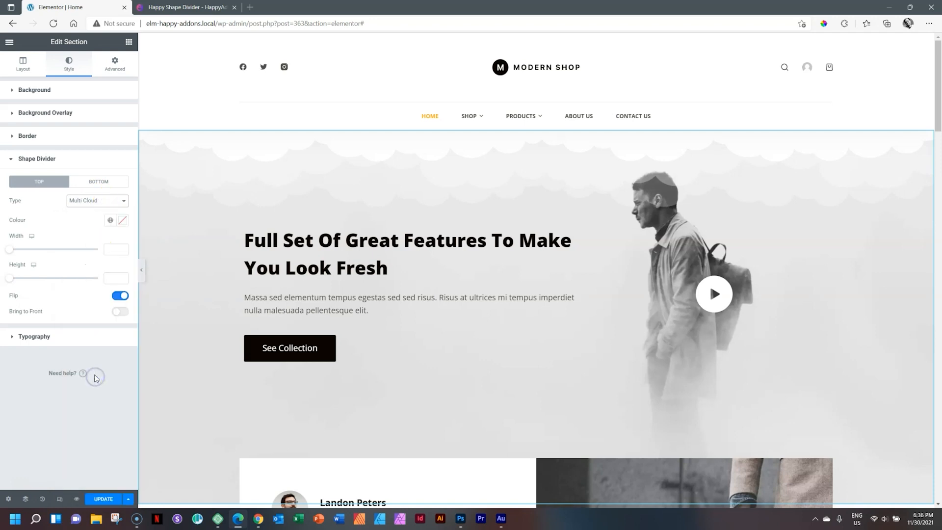
click(97, 200)
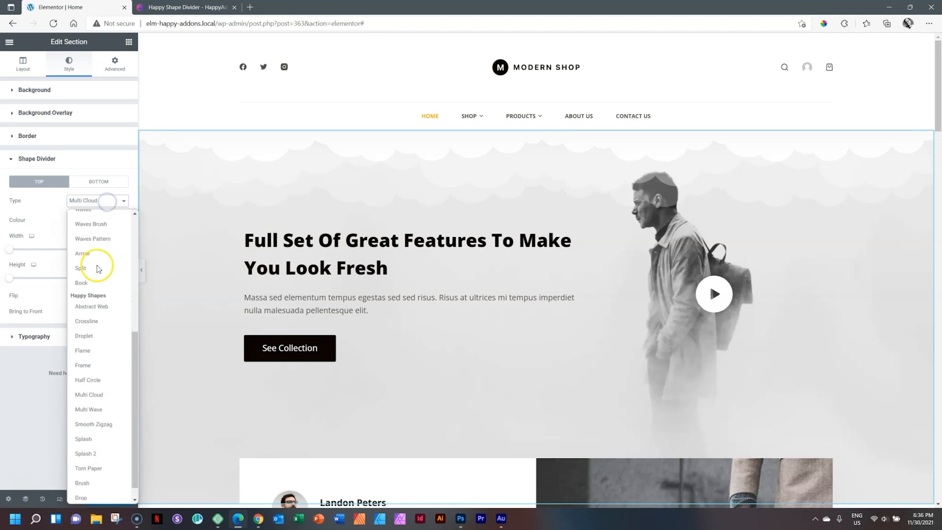
click(88, 409)
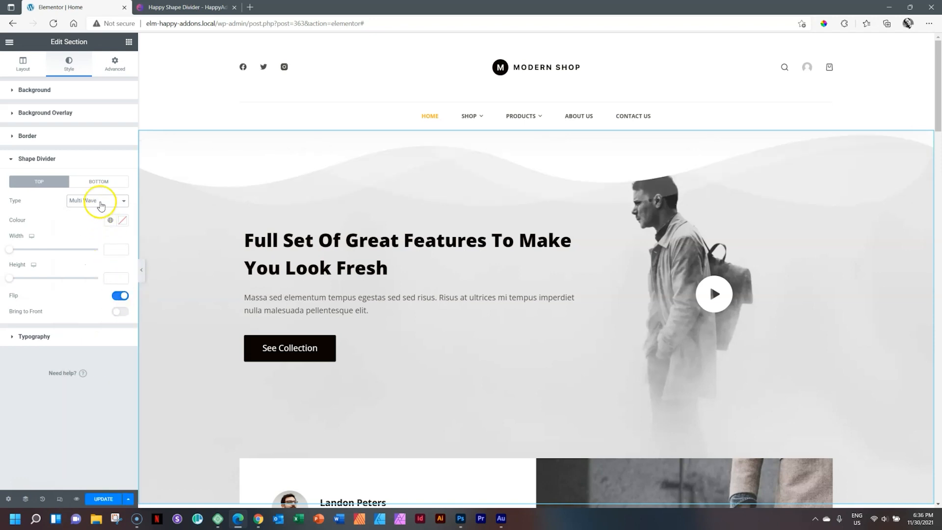
click(96, 200)
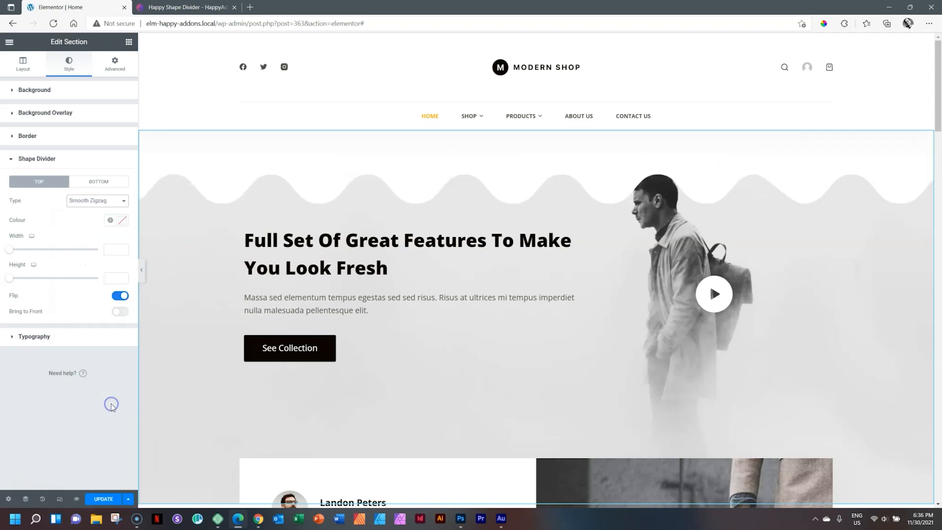